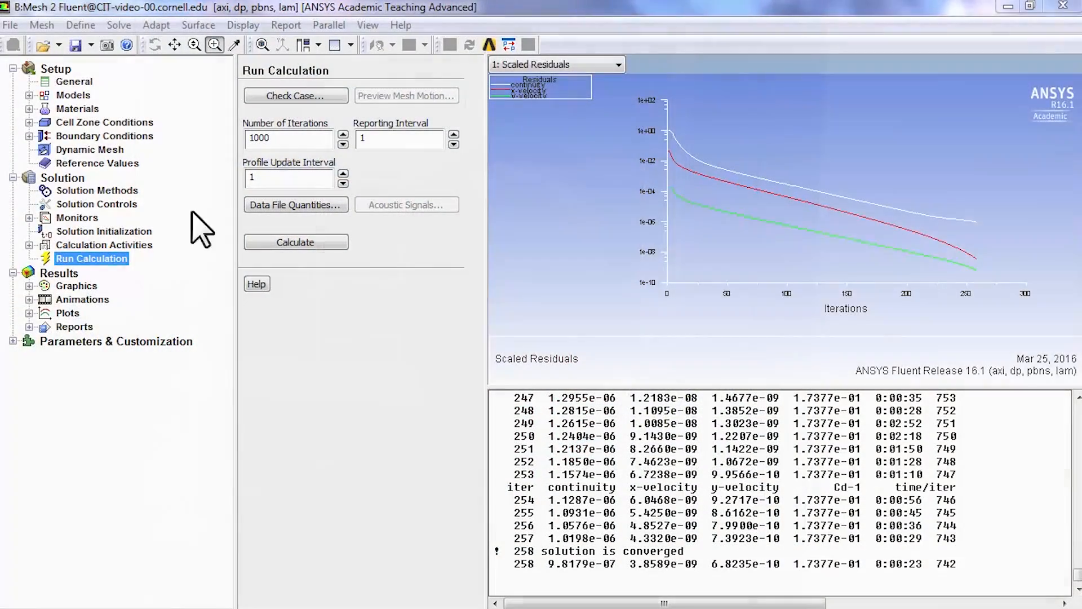
mouse_move(1068, 8)
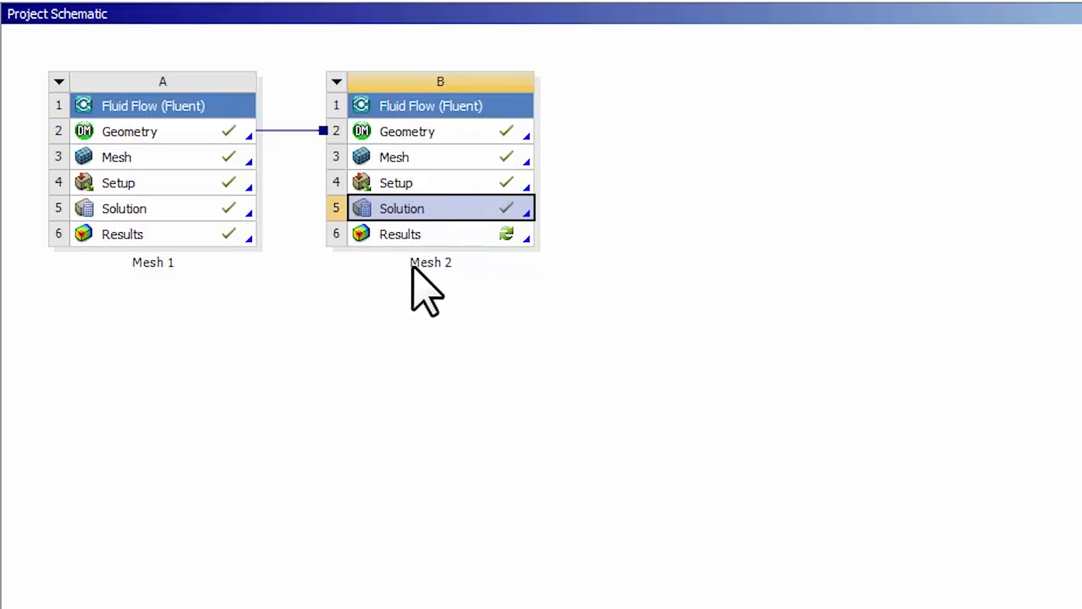
- Update the Mesh 2 Results cell so every Mesh 2 cell shows complete
right_click(401, 234)
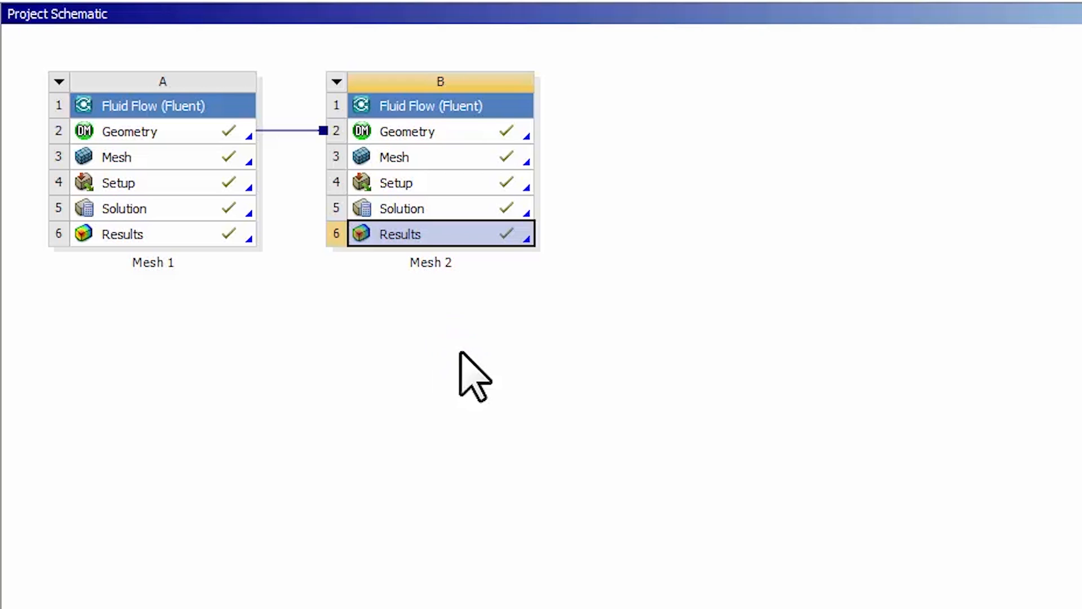
mouse_move(344, 324)
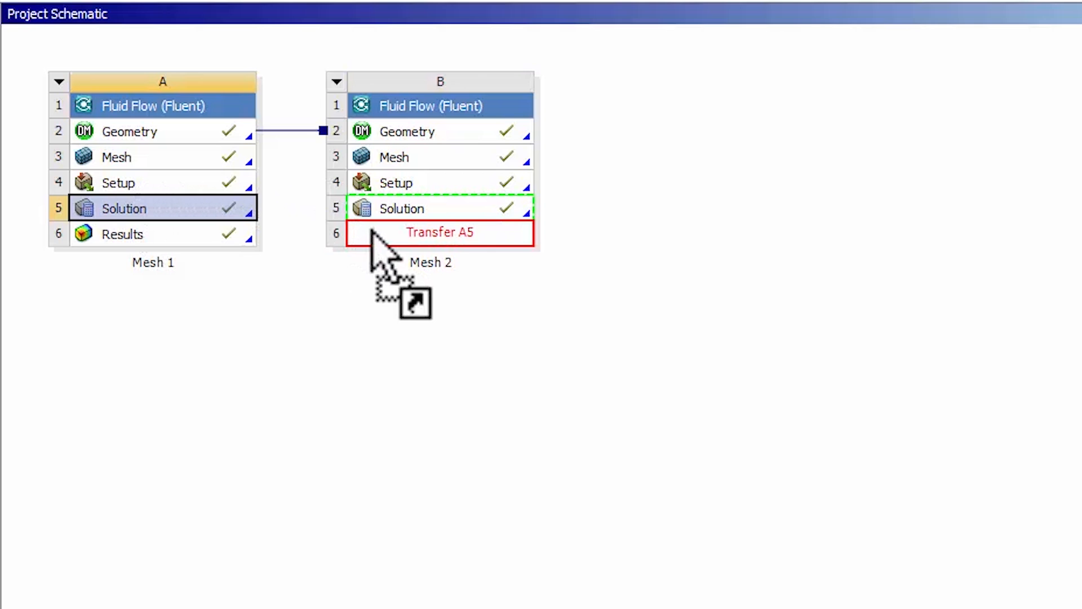
- Connect Mesh 1's Solution cell A5 to Mesh 2's Results cell B6
drag(123, 209, 439, 233)
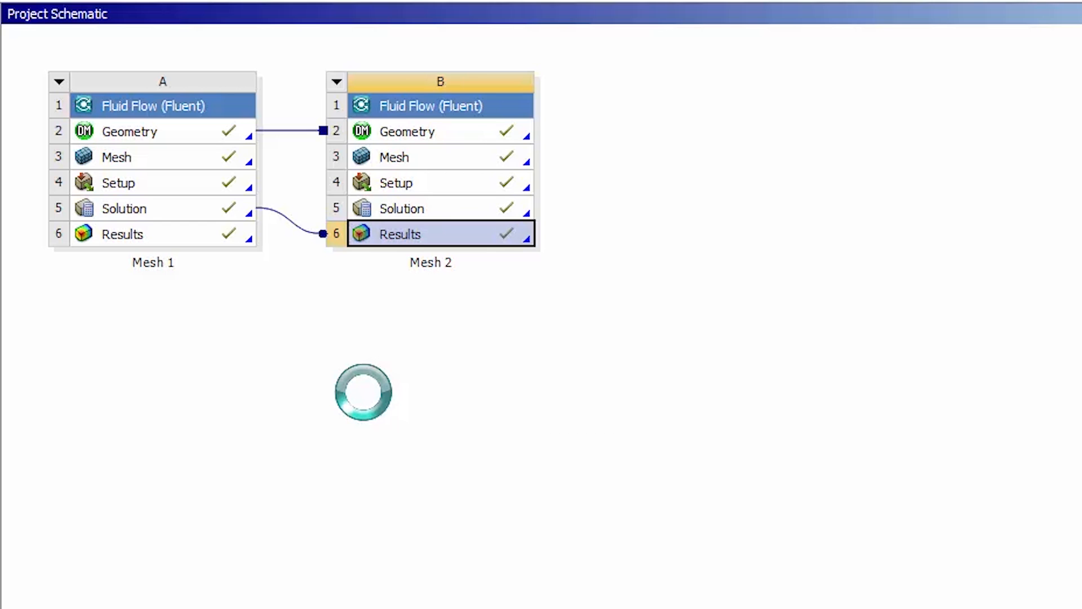
mouse_move(435, 255)
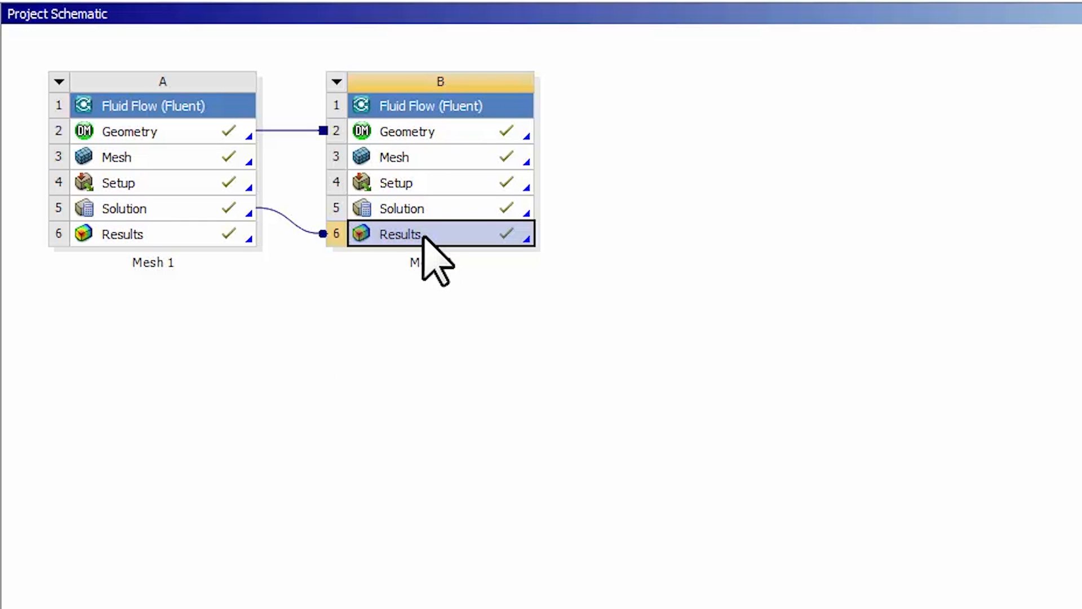
- Launch CFD-Post from B6 Results and show Mesh 2's velocity magnitude contours
double_click(399, 234)
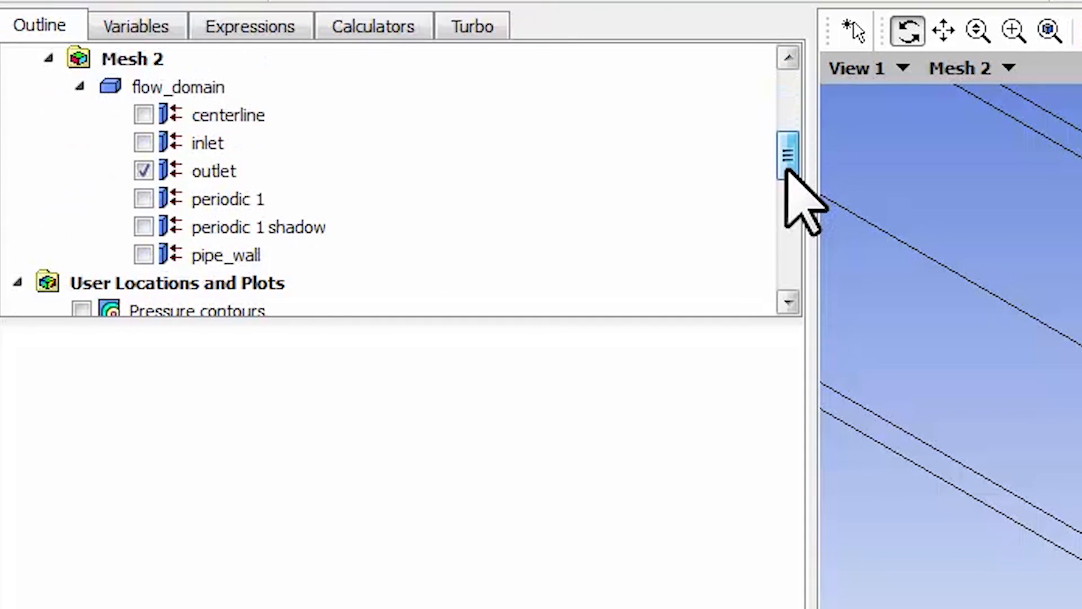
scroll(down, 3)
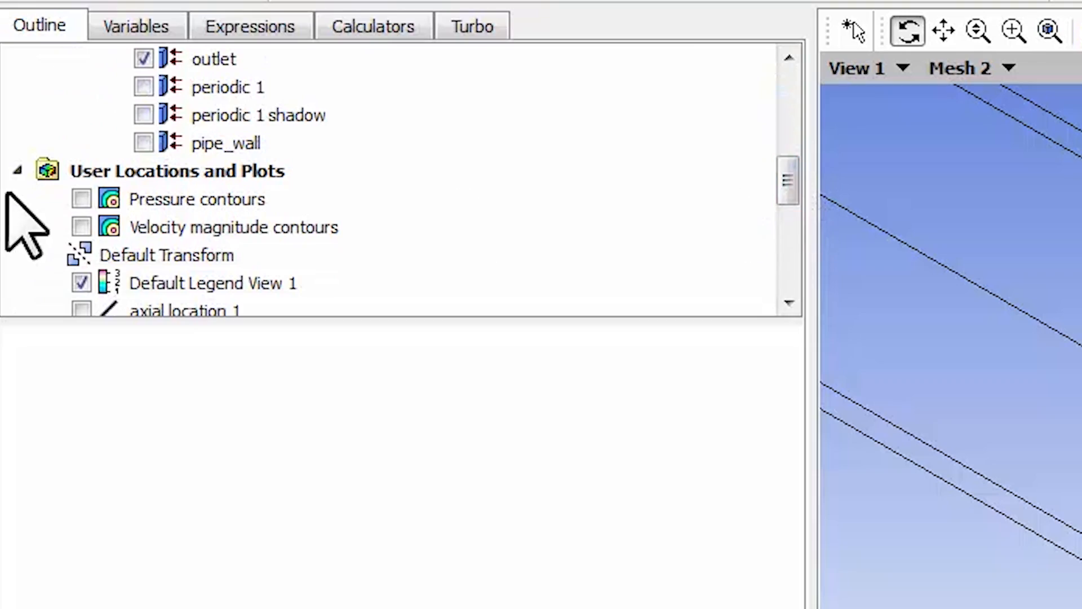
click(81, 226)
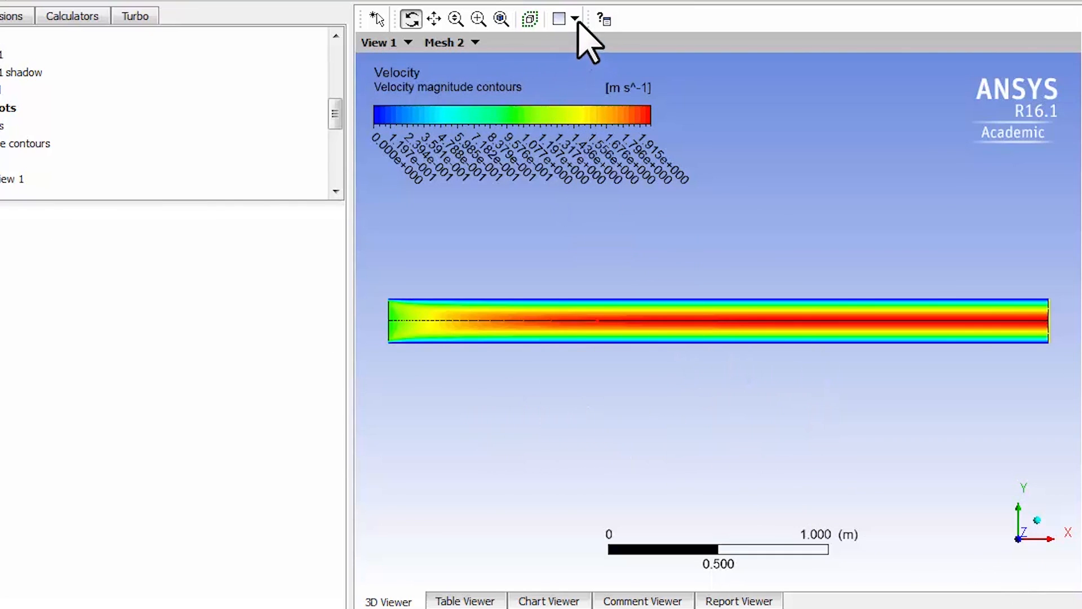
- Switch to a two-viewport side-by-side layout with camera synchronization enabled
click(576, 19)
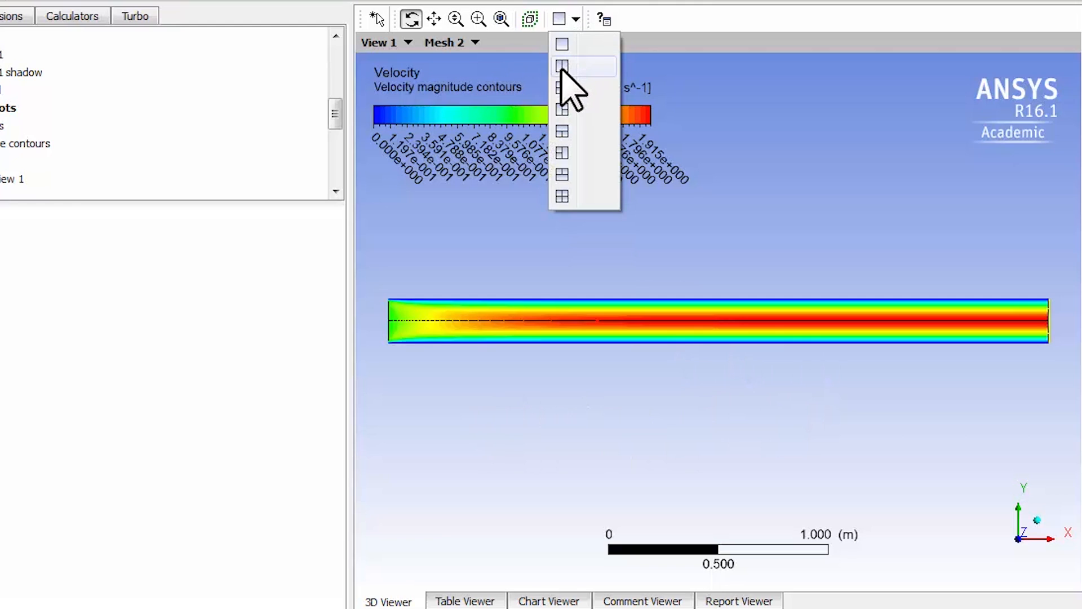
click(563, 64)
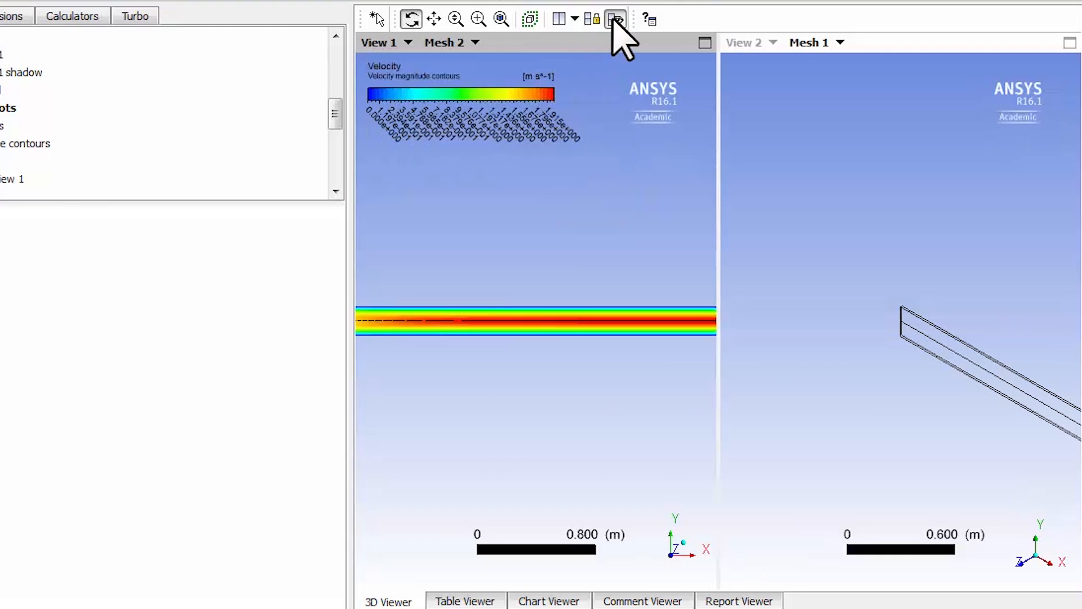
mouse_move(615, 19)
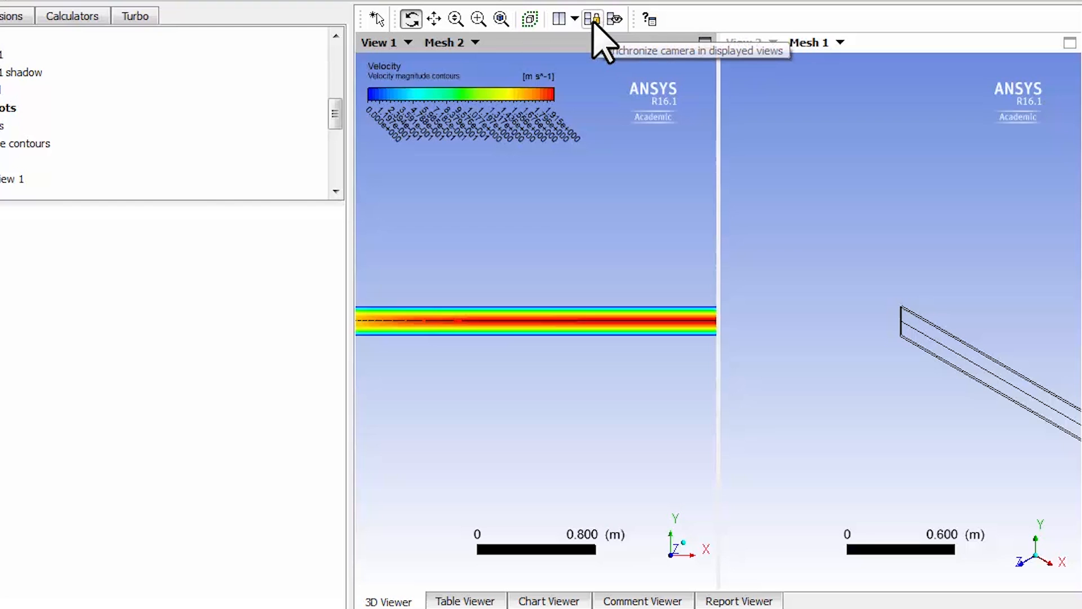
click(592, 19)
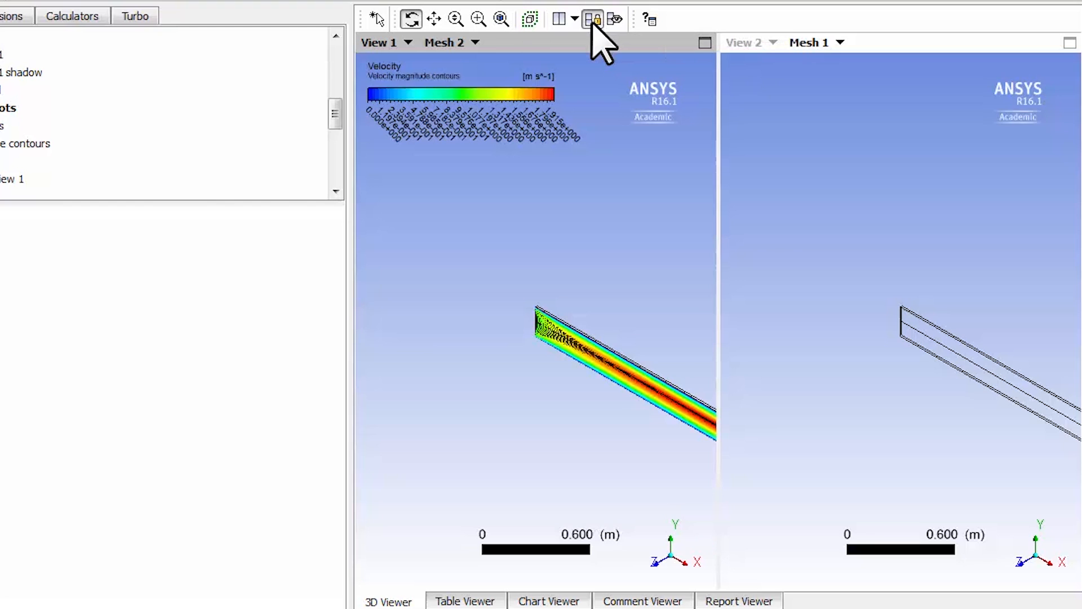
click(591, 19)
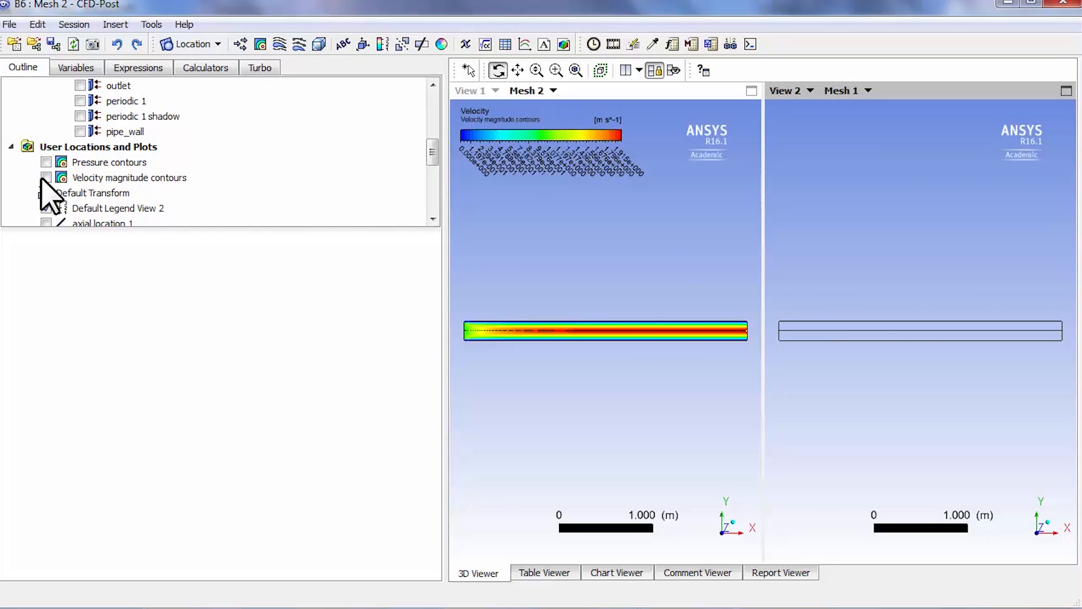
- Enable velocity magnitude contours in View 2 so Mesh 1 matches Mesh 2
click(45, 177)
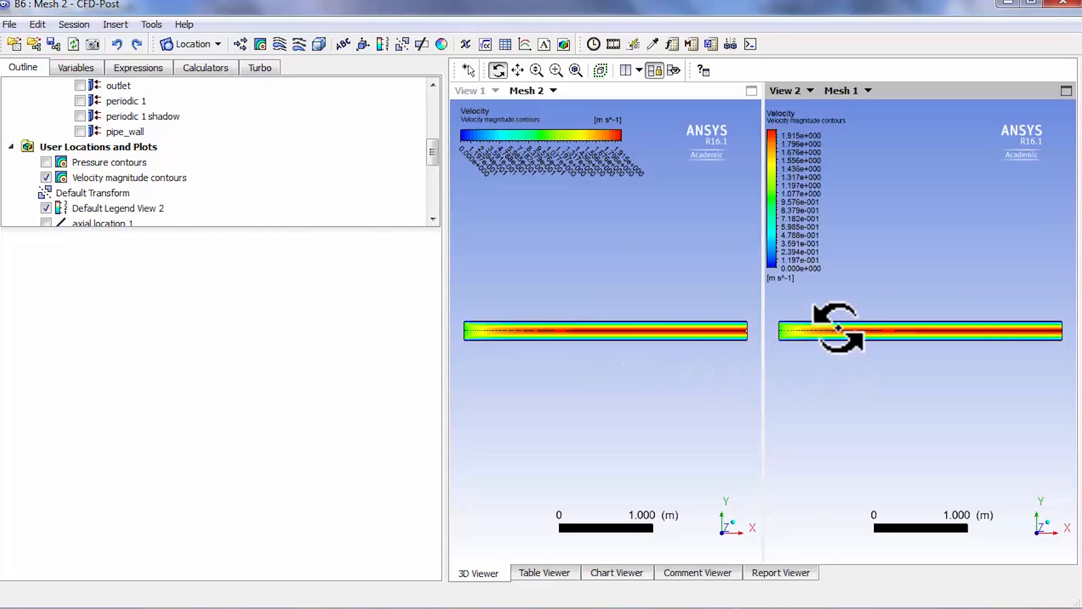
mouse_move(859, 104)
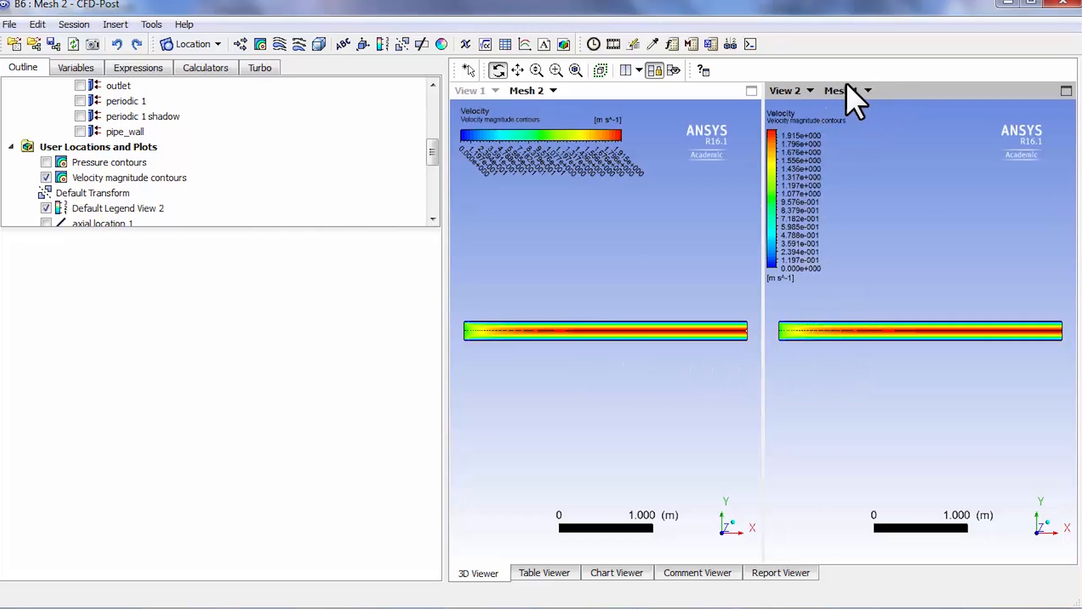
click(842, 90)
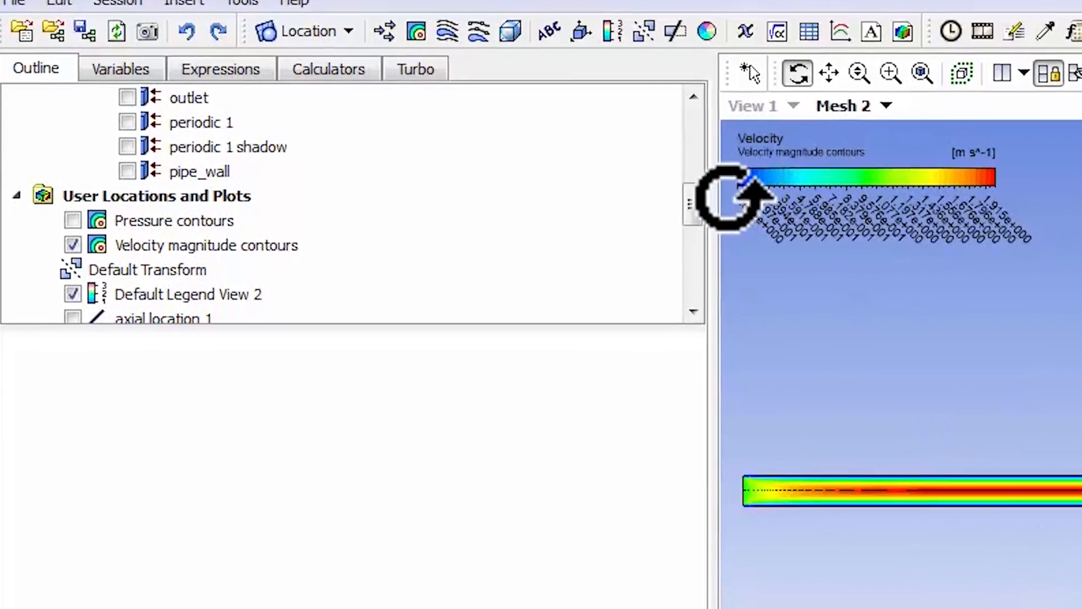
- Show the Velocity Profile chart with Fluent, analytical and Mesh 1 series in the Chart Viewer
scroll(down, 3)
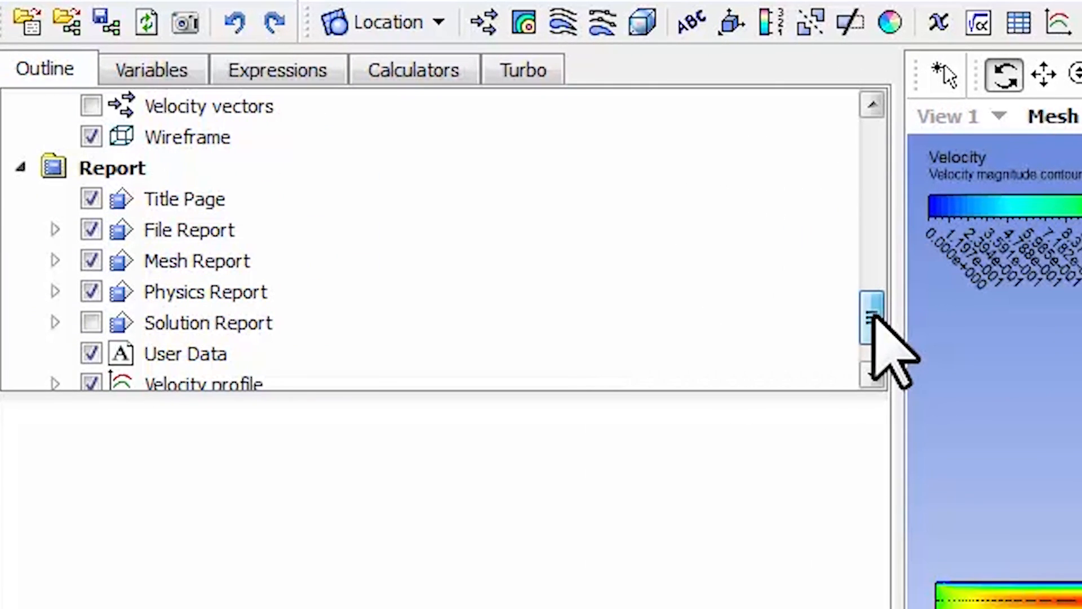
scroll(down, 3)
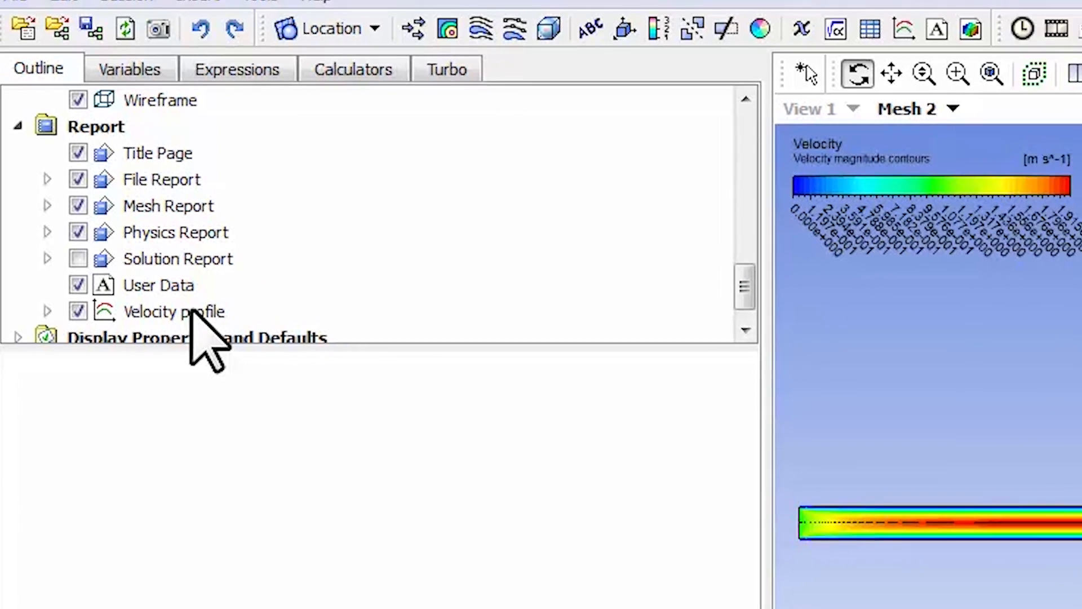
double_click(173, 311)
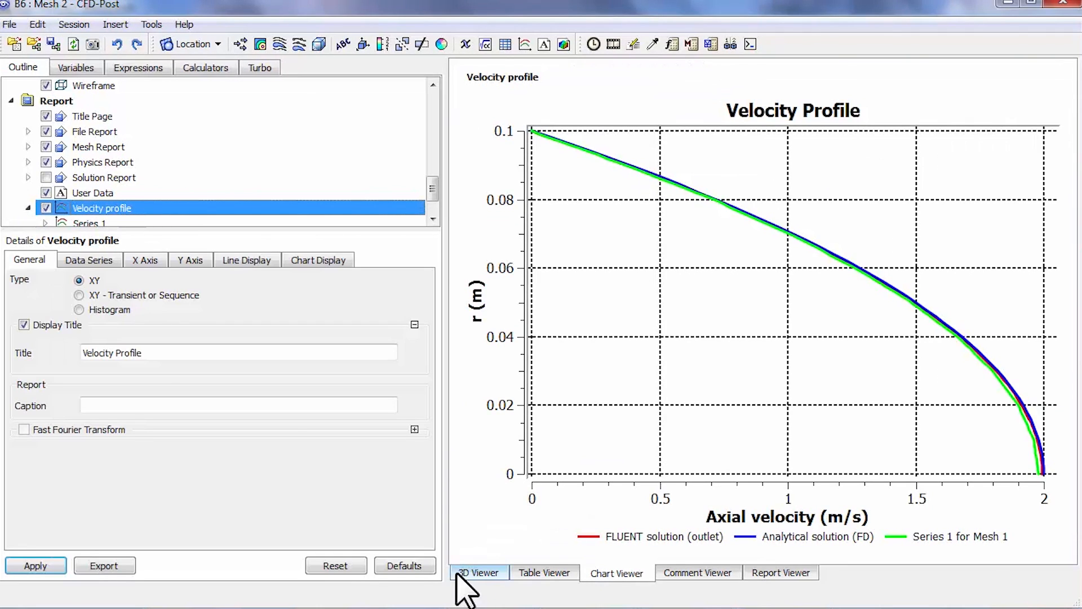
click(478, 573)
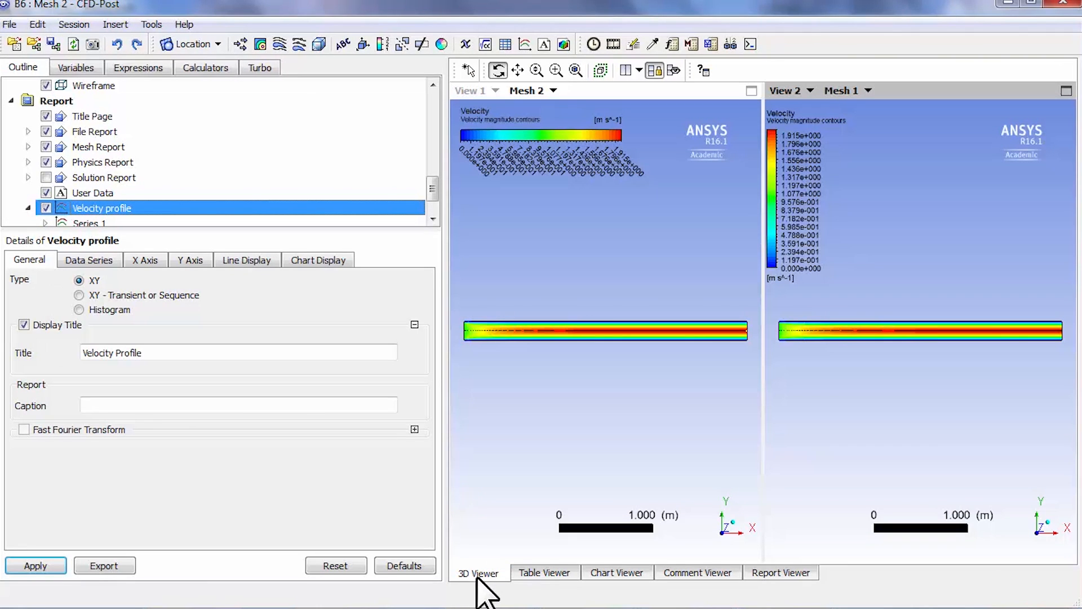
click(616, 573)
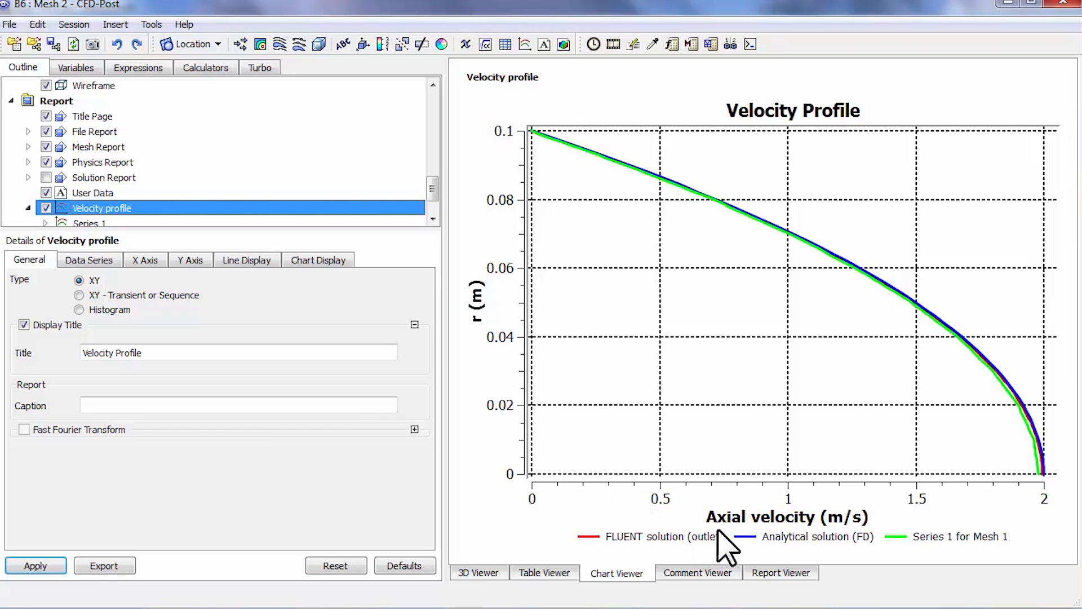
mouse_move(677, 546)
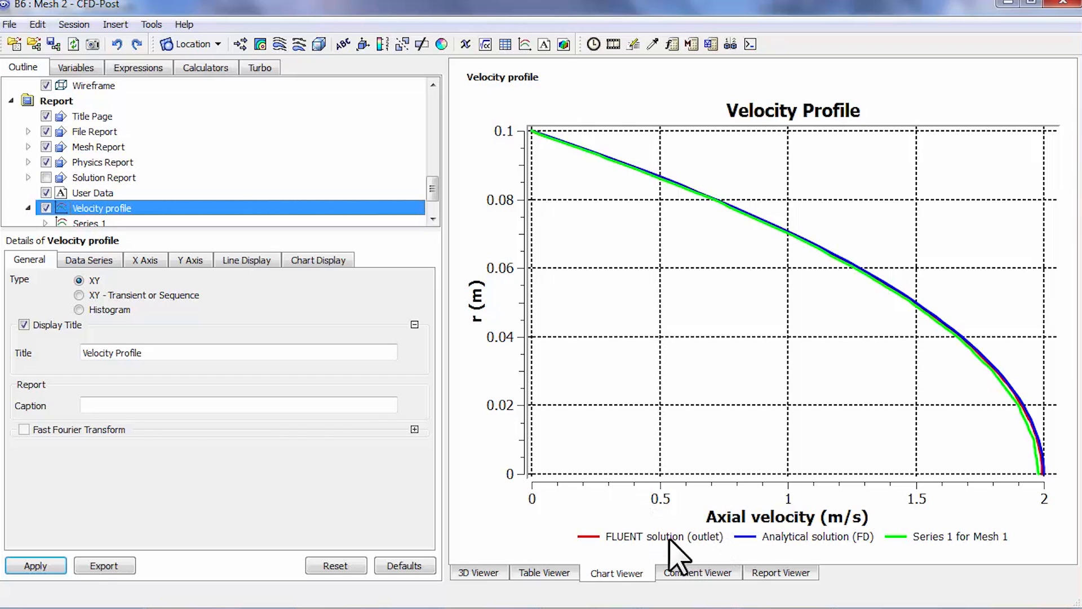
mouse_move(1022, 413)
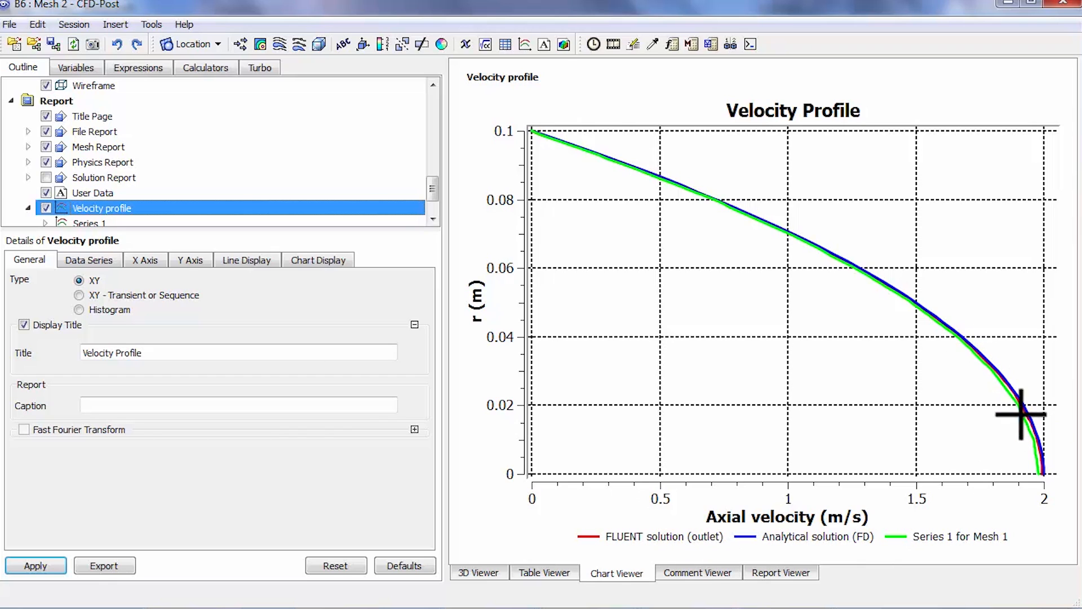
mouse_move(641, 559)
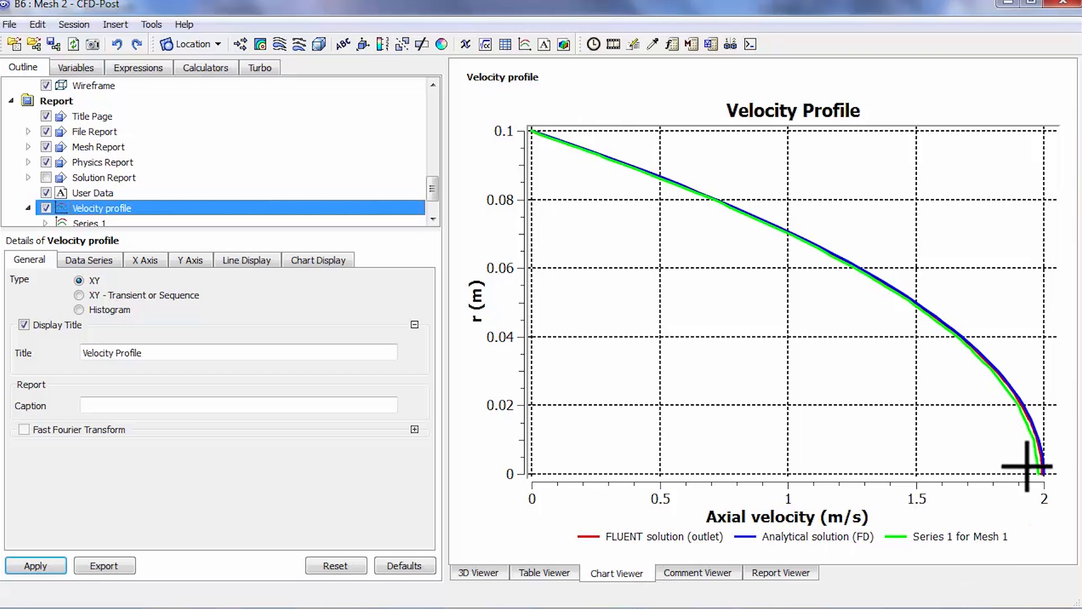
mouse_move(615, 556)
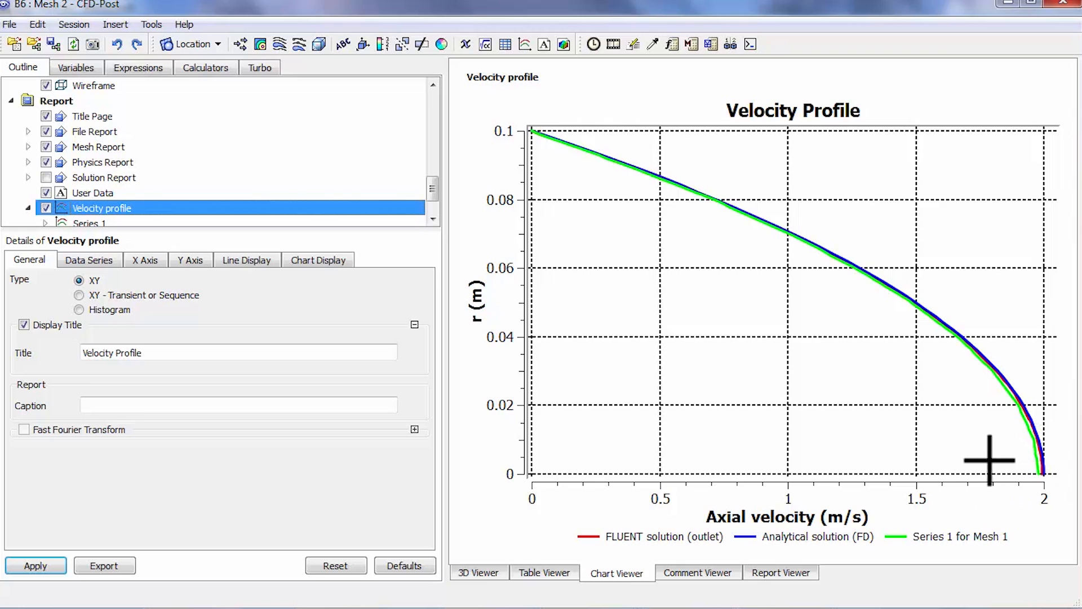
mouse_move(943, 566)
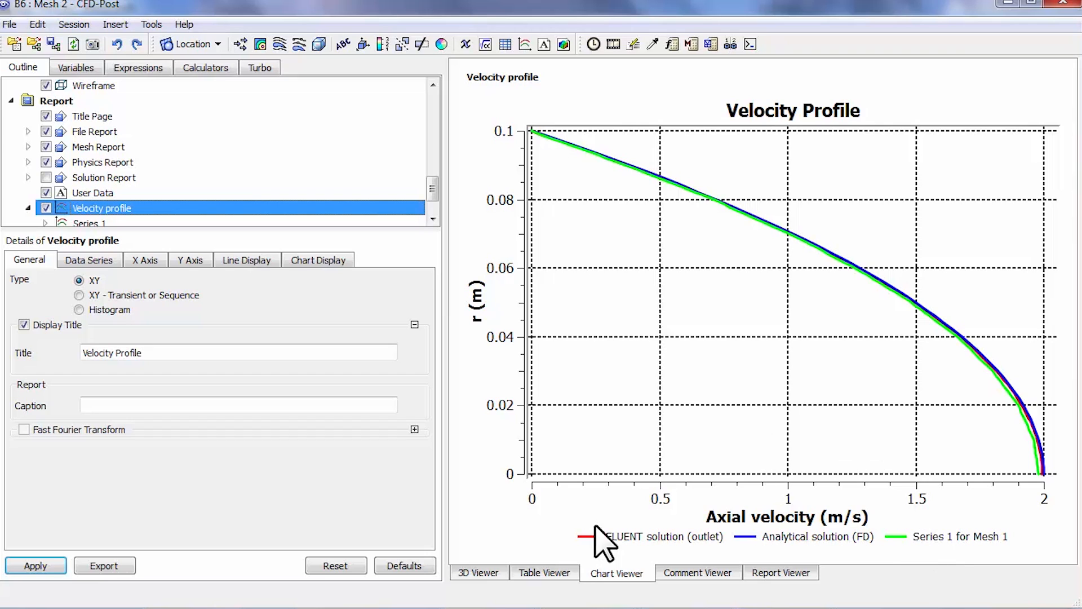
mouse_move(1067, 17)
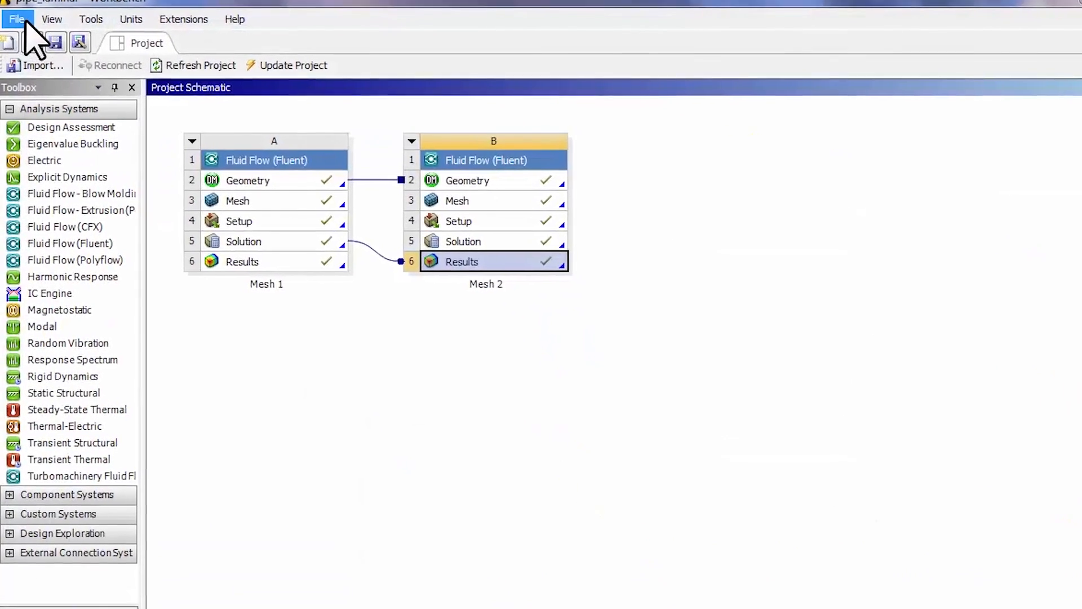
- Save the pipe project and start File > Archive for pipe_laminar
click(17, 19)
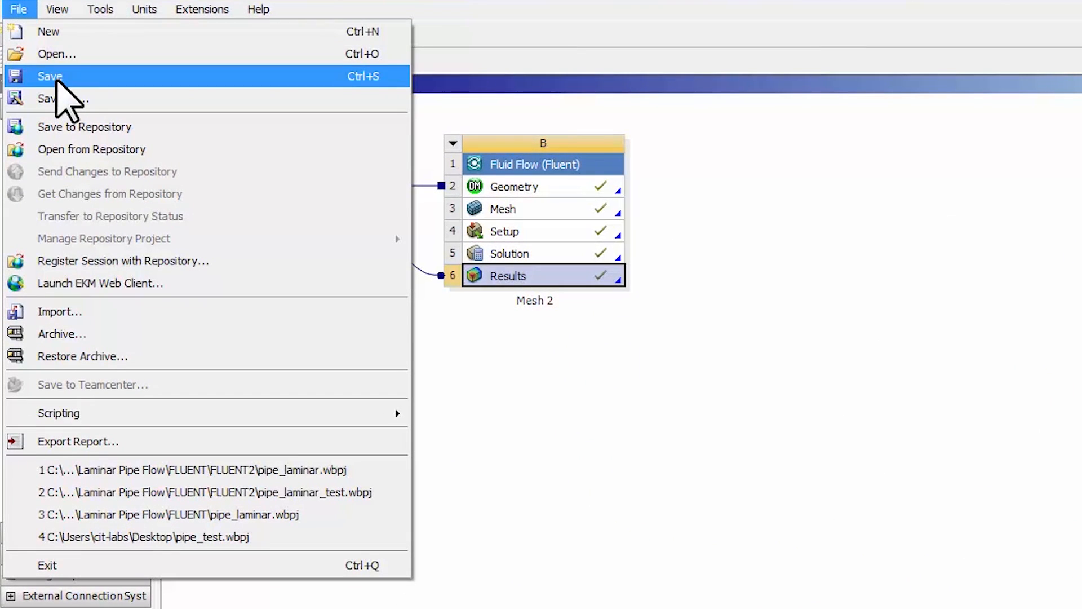
click(48, 75)
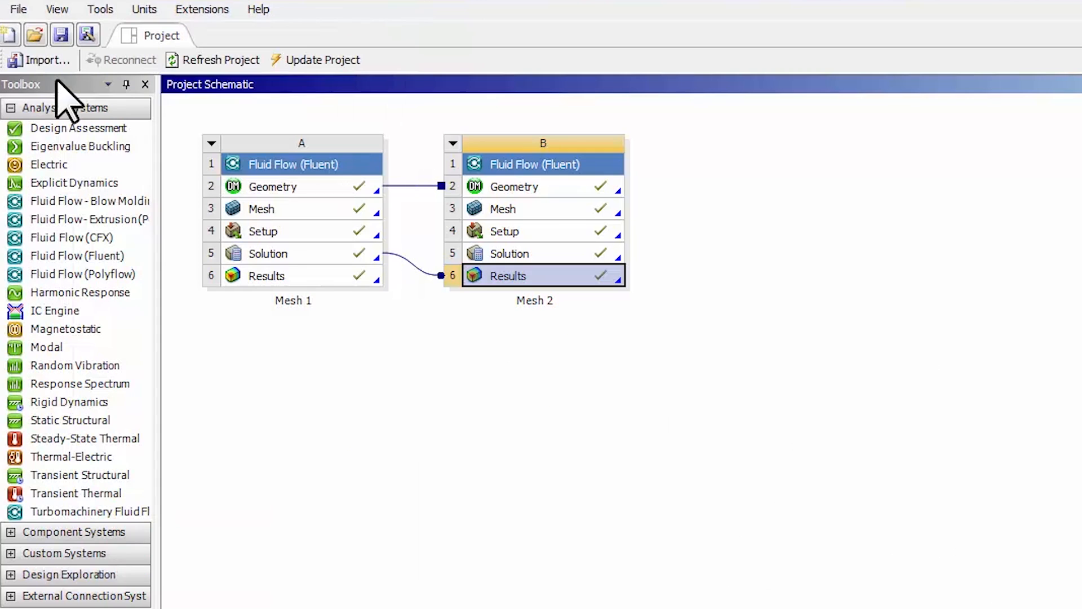
click(19, 9)
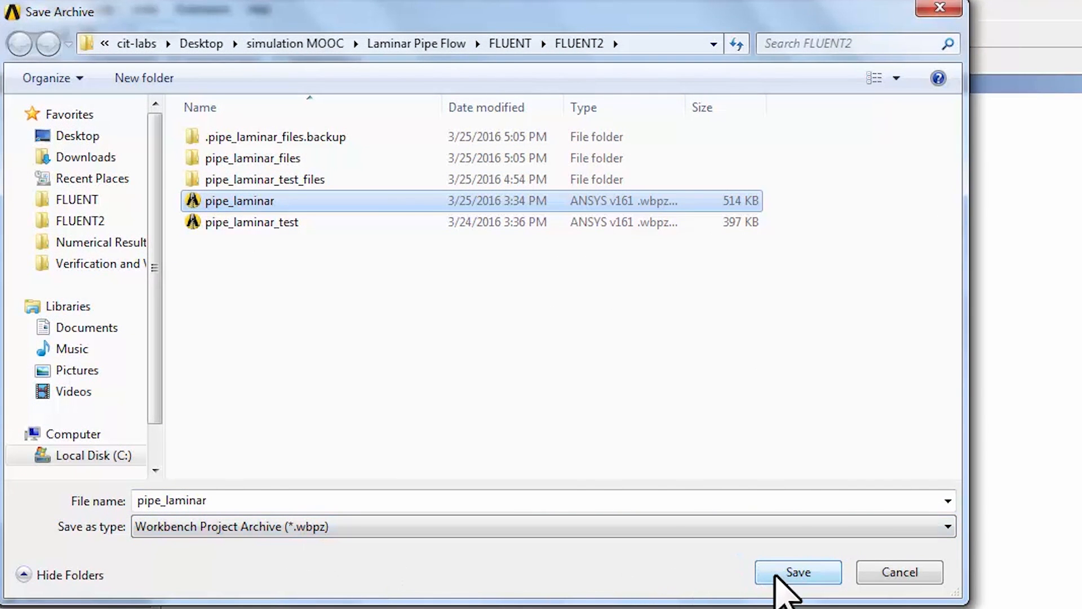
- Write pipe_laminar.wbpz, replacing the existing archive, with results and user files included
click(798, 572)
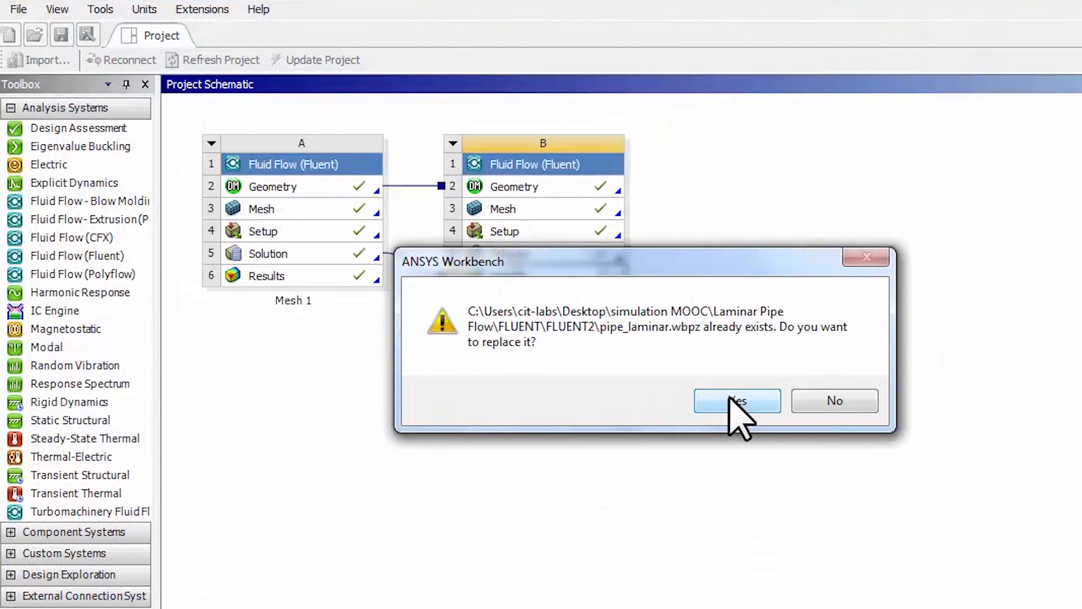
click(736, 400)
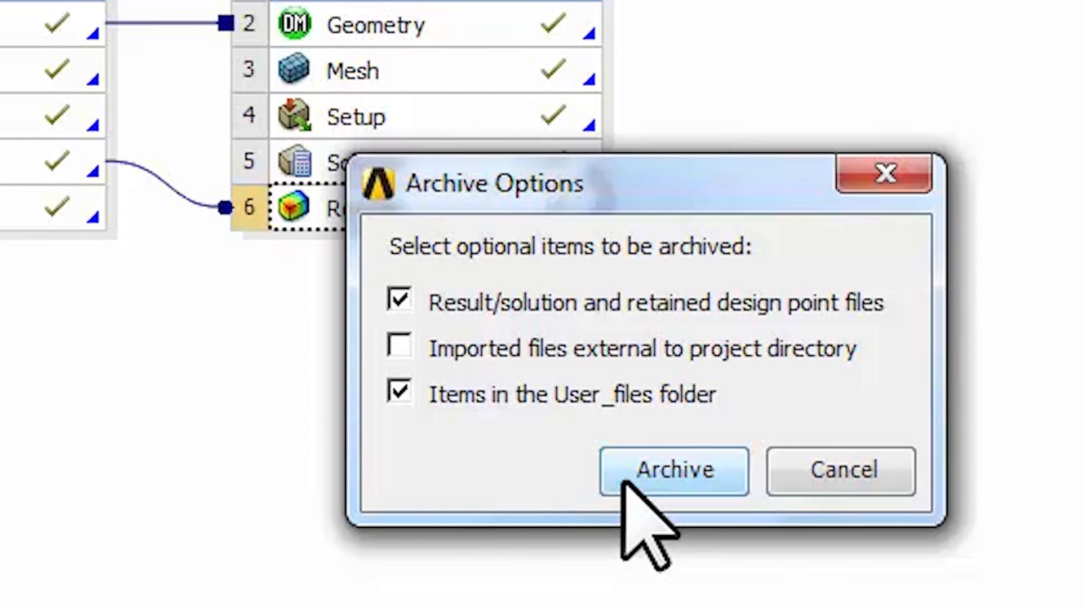
click(674, 470)
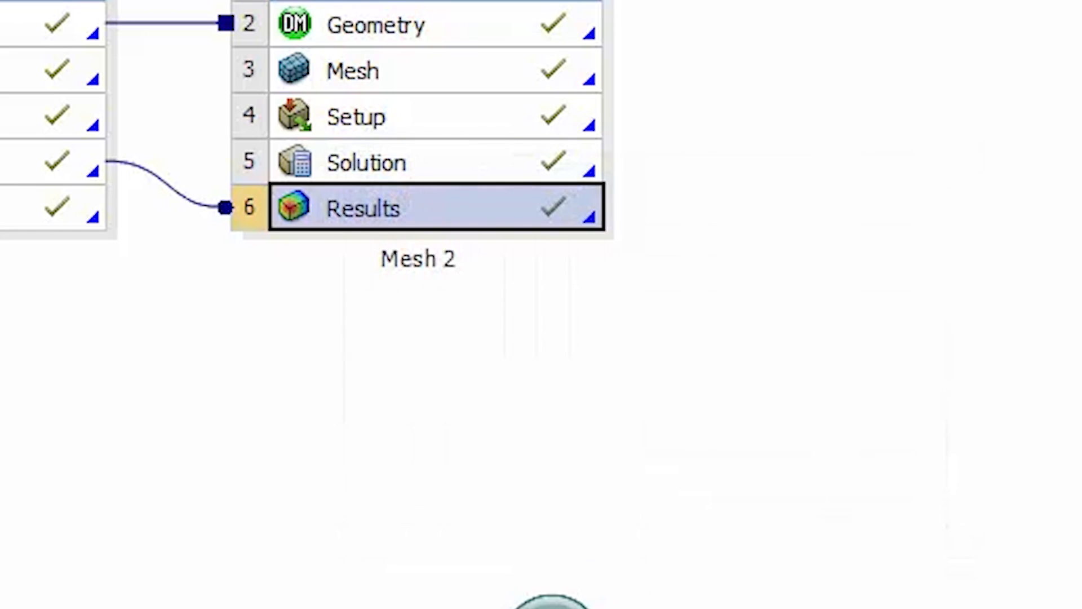